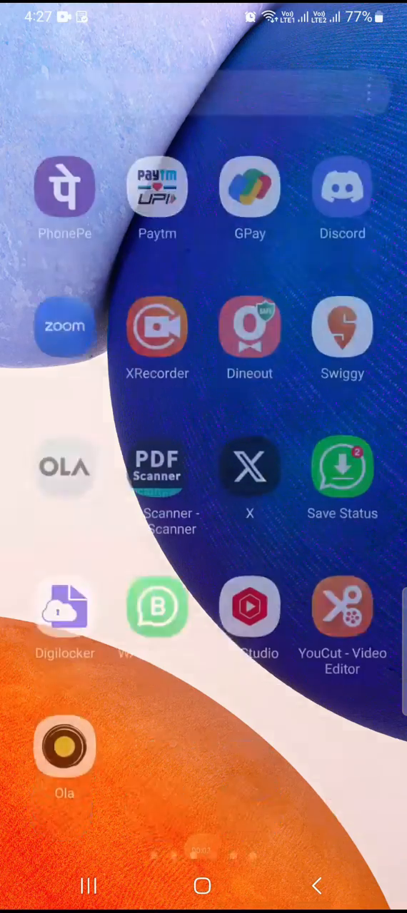
Bring up the app drawer's Samsung folder and the Internet app's quick options
{"action": "left_click", "coordinate": [202, 886]}
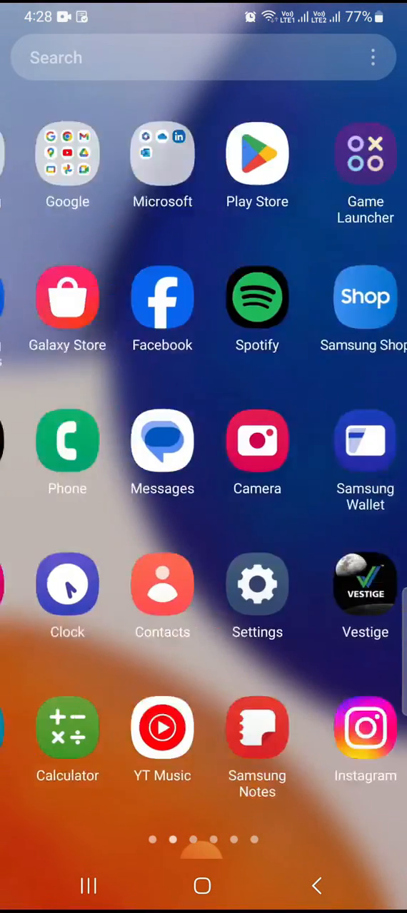
{"action": "scroll", "scroll_direction": "right", "scroll_amount": 3}
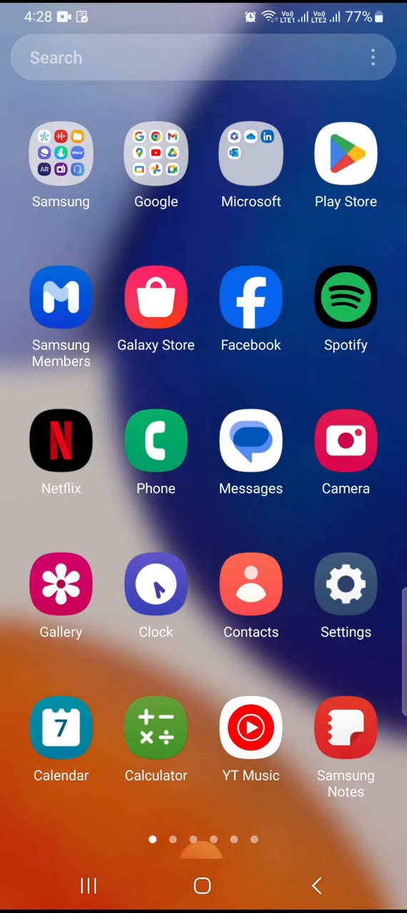
{"action": "left_click", "coordinate": [60, 154]}
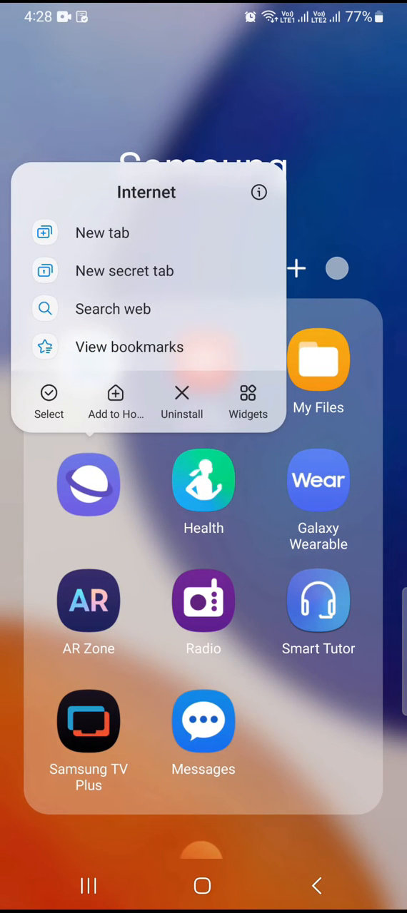
Enable Block pop-ups in Samsung Internet's Privacy dashboard via App info, then return Home
{"action": "left_click", "coordinate": [258, 193]}
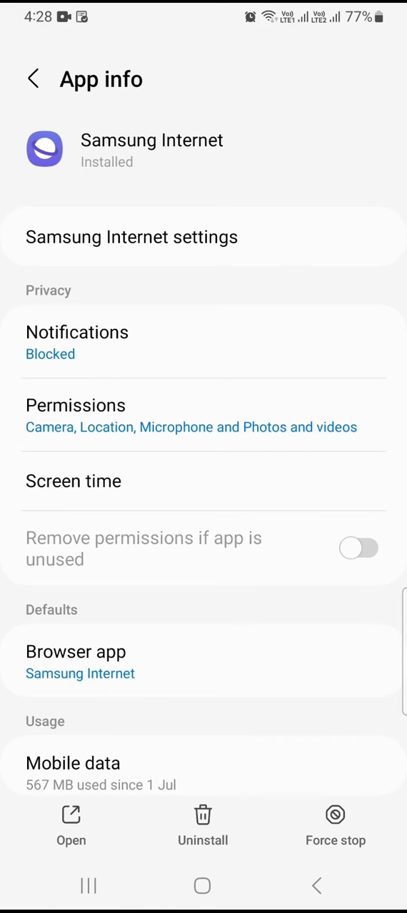
{"action": "left_click", "coordinate": [132, 237]}
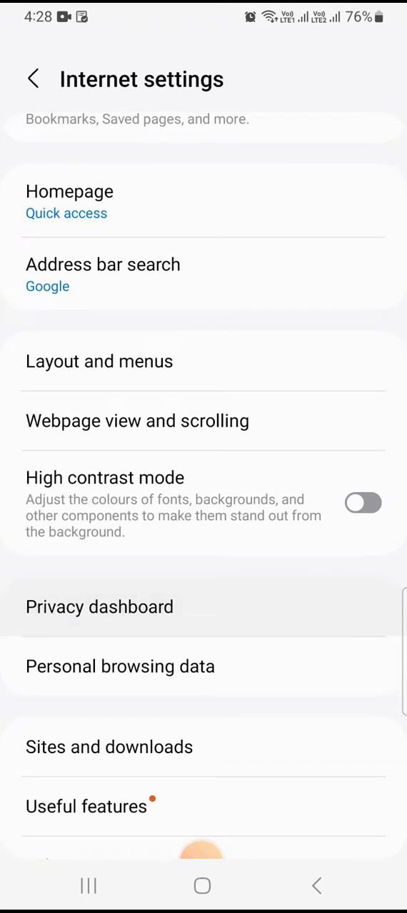
{"action": "left_click", "coordinate": [100, 607]}
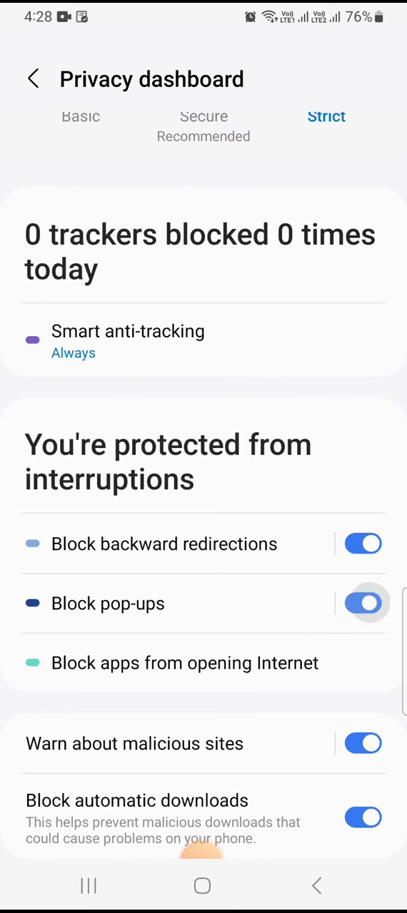
{"action": "left_click", "coordinate": [203, 886]}
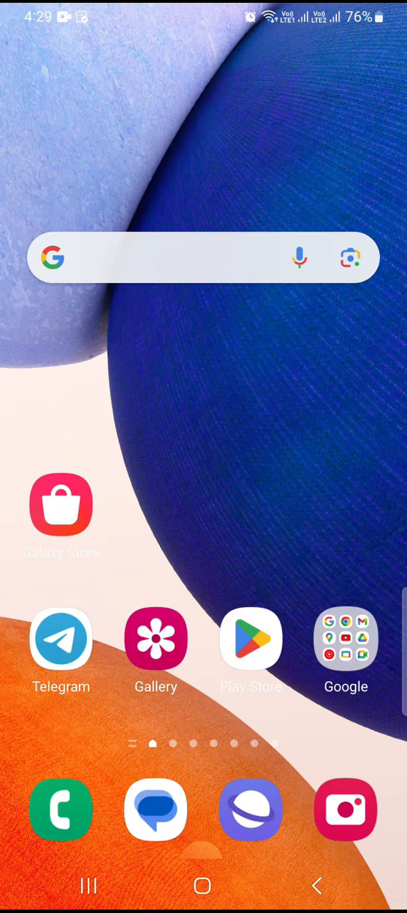
Delete Samsung Internet's history, form history, cookies and cache from Personal browsing data
{"action": "scroll", "scroll_direction": "up", "scroll_amount": 3}
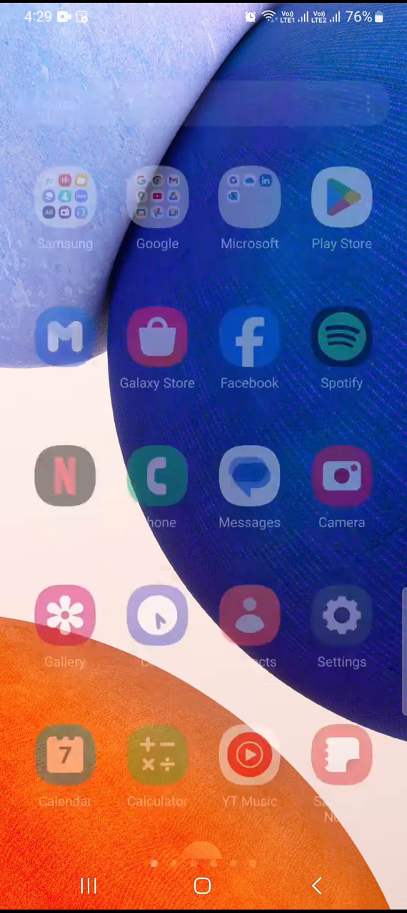
{"action": "left_click", "coordinate": [66, 200]}
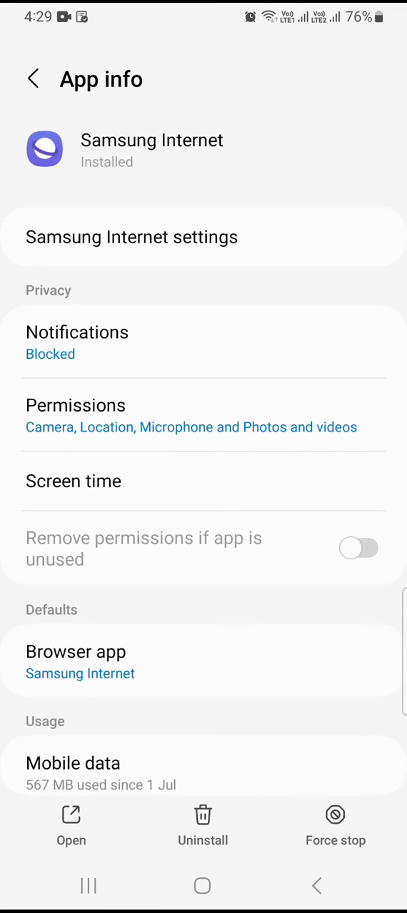
{"action": "scroll", "scroll_direction": "down", "scroll_amount": 3}
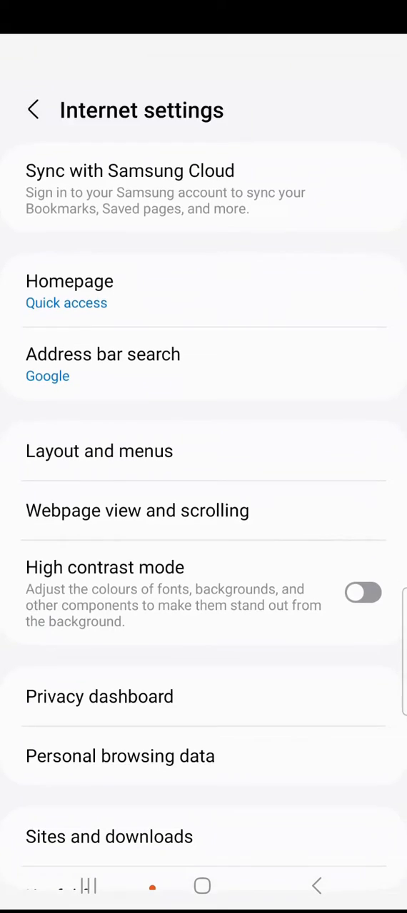
{"action": "scroll", "scroll_direction": "up", "scroll_amount": 3}
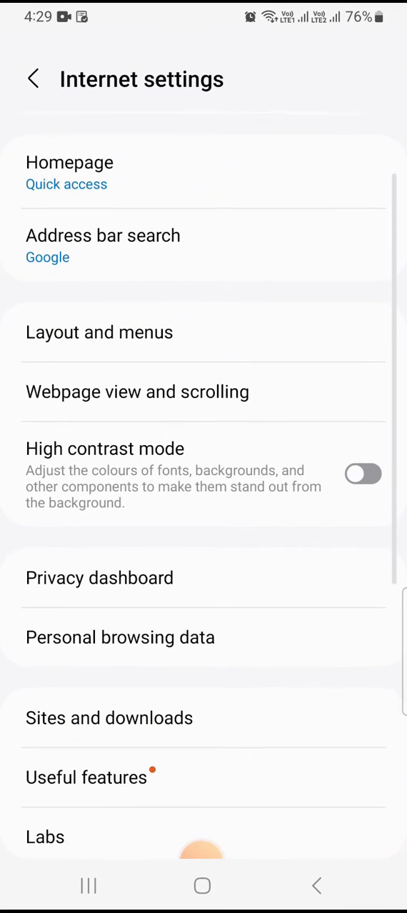
{"action": "left_click", "coordinate": [119, 636]}
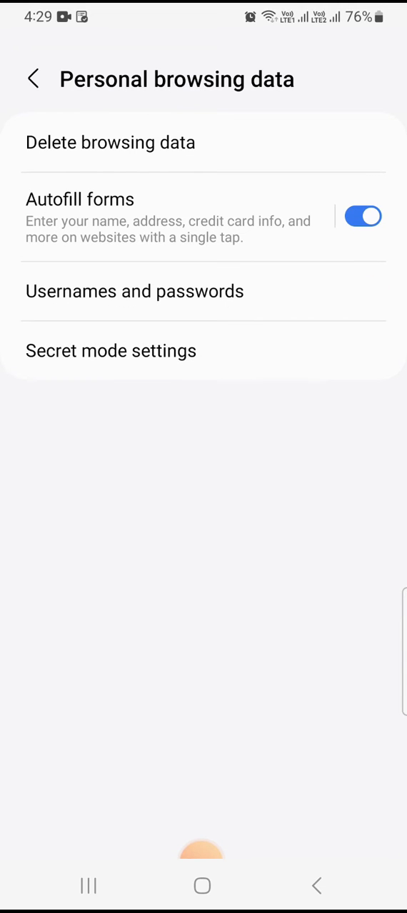
{"action": "left_click", "coordinate": [110, 143]}
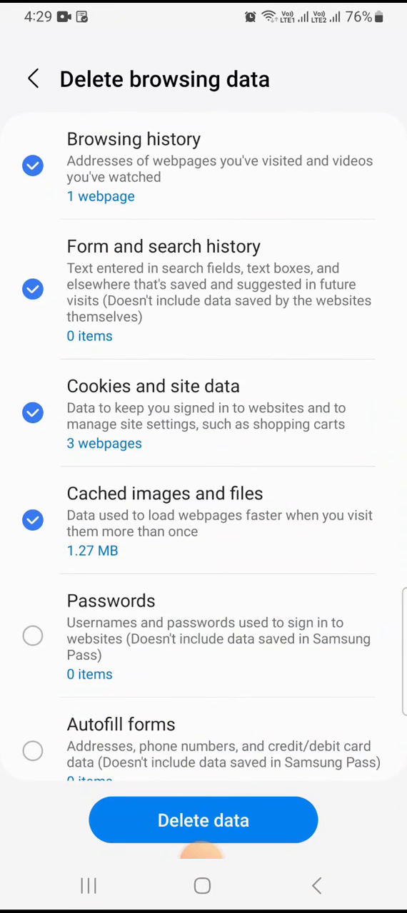
{"action": "left_click", "coordinate": [203, 820]}
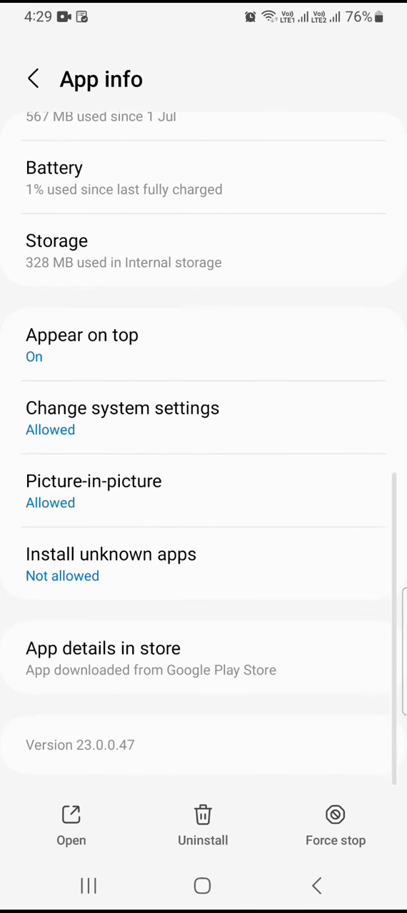
Clear Samsung Internet's cache and app data in Storage so both read 0 B, then go Home
{"action": "scroll", "scroll_direction": "up", "scroll_amount": 3}
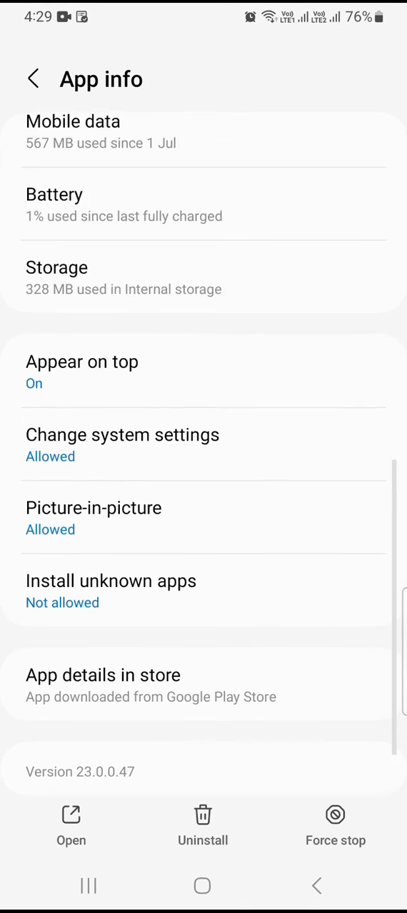
{"action": "left_click", "coordinate": [56, 267]}
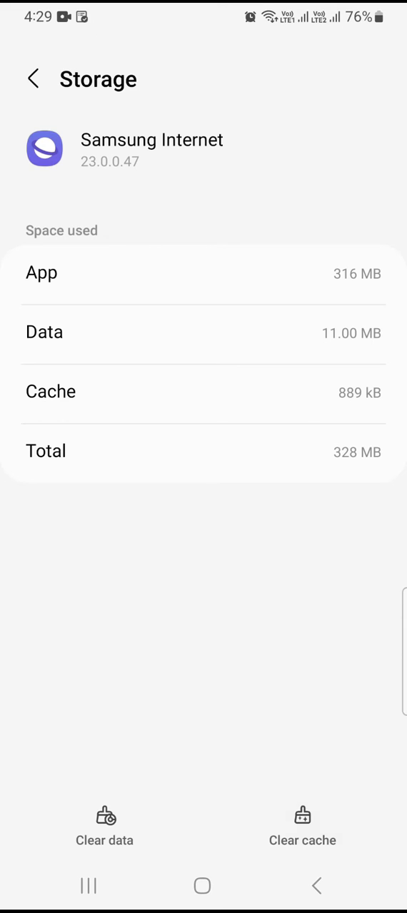
{"action": "left_click", "coordinate": [104, 828]}
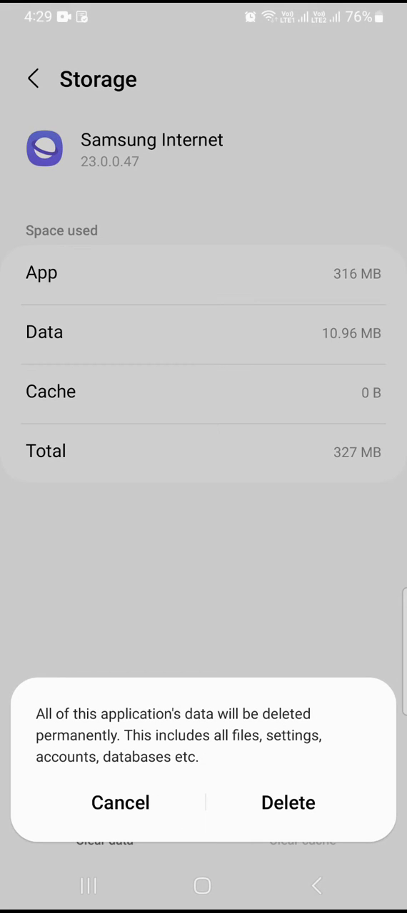
{"action": "left_click", "coordinate": [288, 802]}
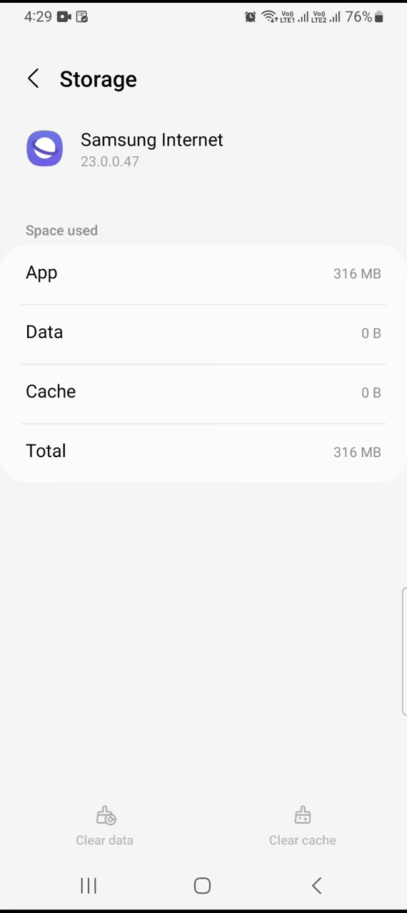
{"action": "left_click", "coordinate": [32, 78]}
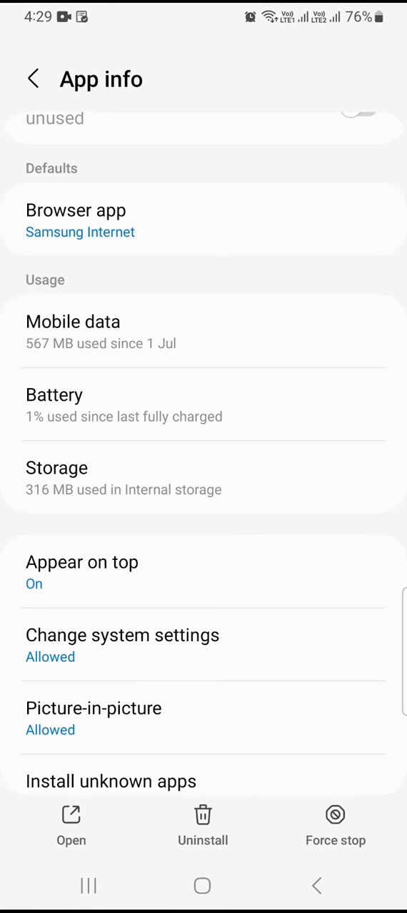
{"action": "scroll", "scroll_direction": "up", "scroll_amount": 3}
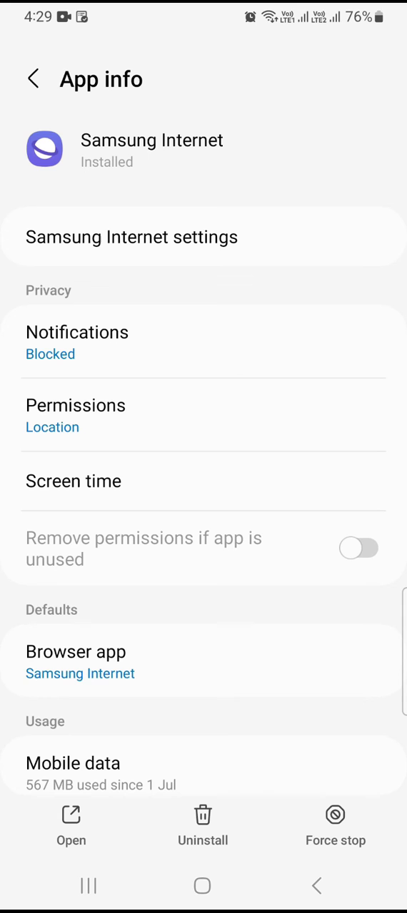
{"action": "left_click", "coordinate": [203, 886]}
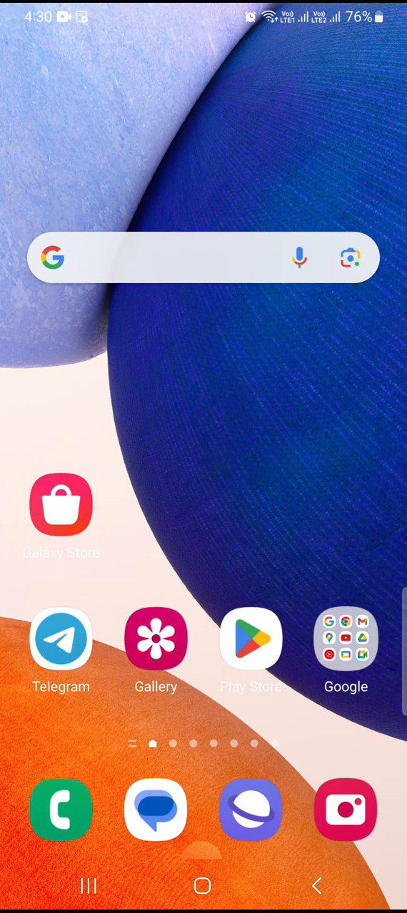
Search Play Store for samsung internet, confirm Samsung Internet Browser shows Installed, and return to apps
{"action": "left_click", "coordinate": [251, 640]}
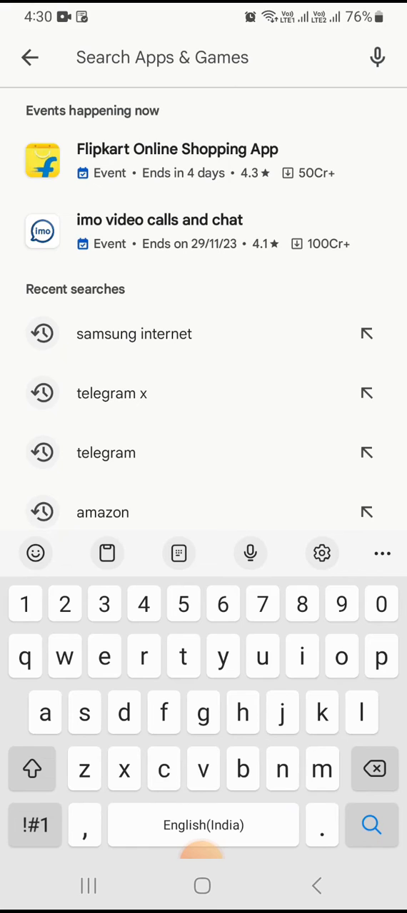
{"action": "left_click", "coordinate": [135, 334]}
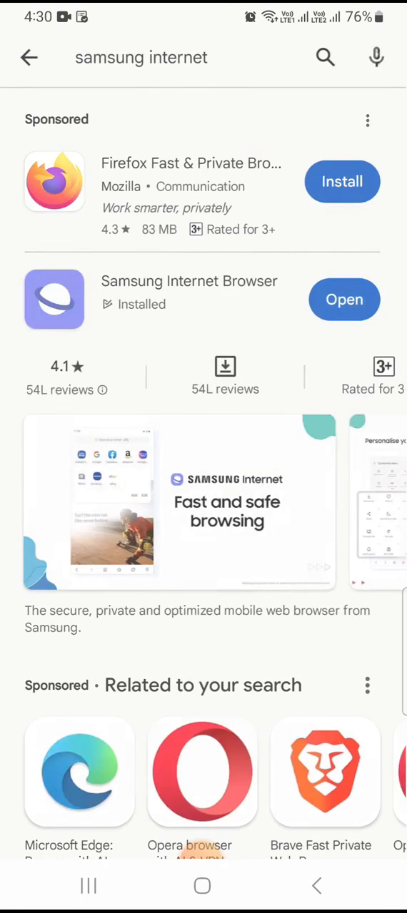
{"action": "left_click", "coordinate": [188, 292]}
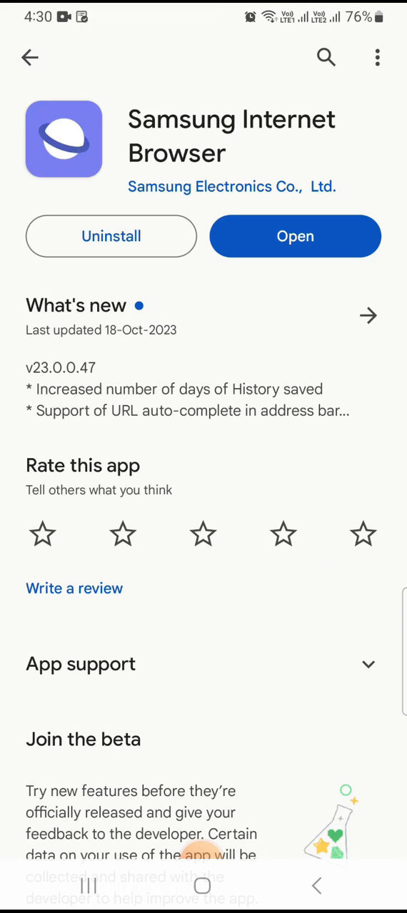
{"action": "left_click", "coordinate": [203, 886]}
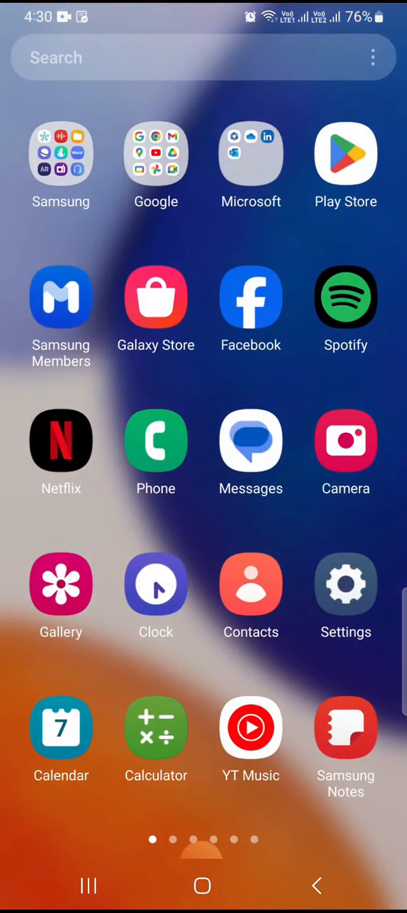
Run Device care's Optimise now, see no battery, crash or malware issues, and finish with Done
{"action": "left_click", "coordinate": [345, 585]}
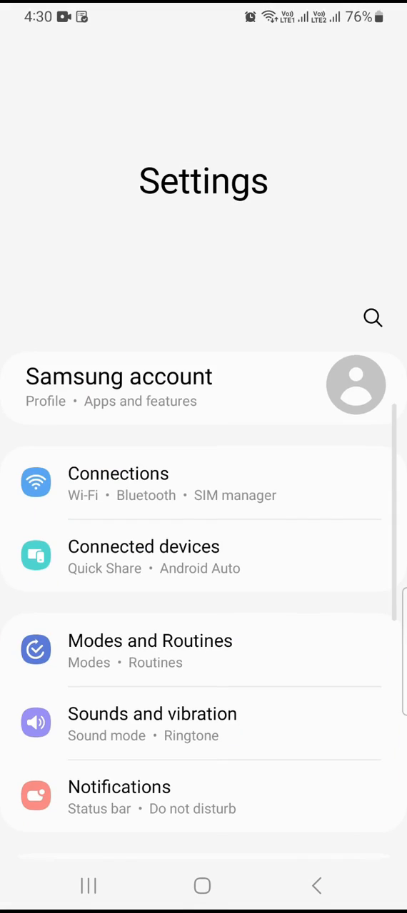
{"action": "scroll", "scroll_direction": "down", "scroll_amount": 3}
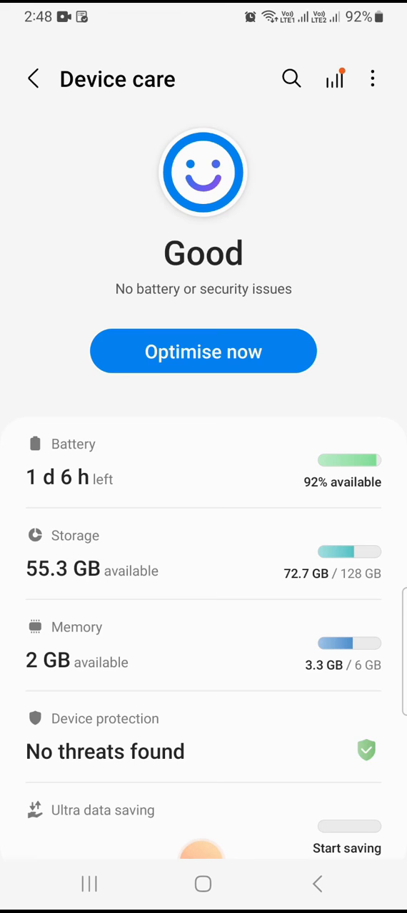
{"action": "left_click", "coordinate": [202, 351]}
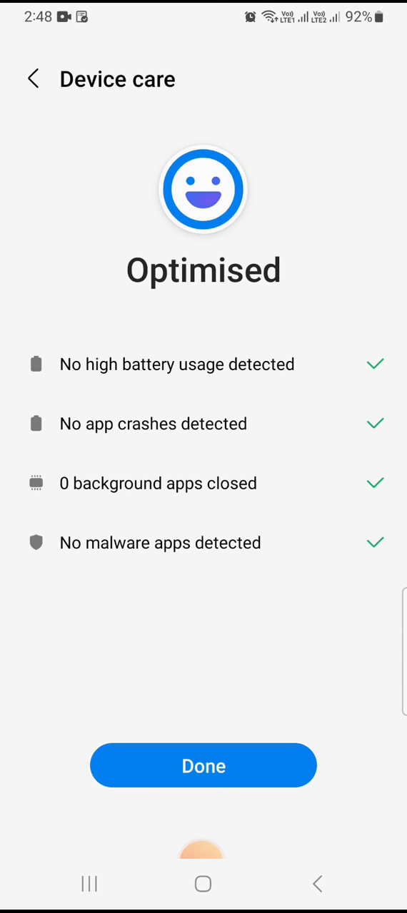
{"action": "left_click", "coordinate": [203, 765]}
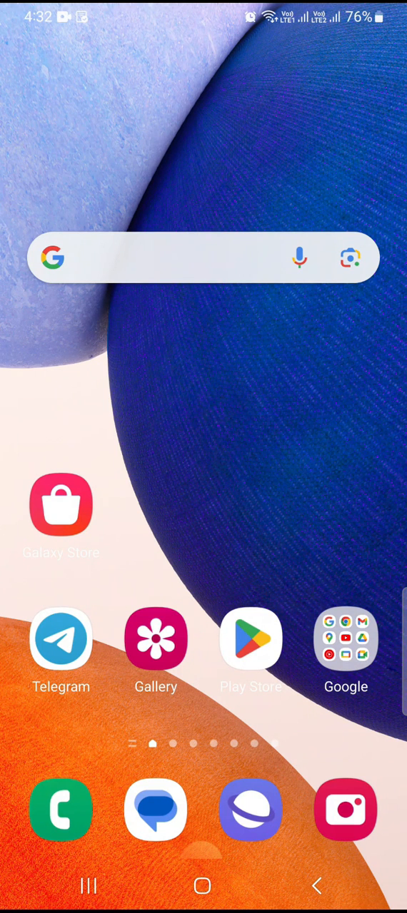